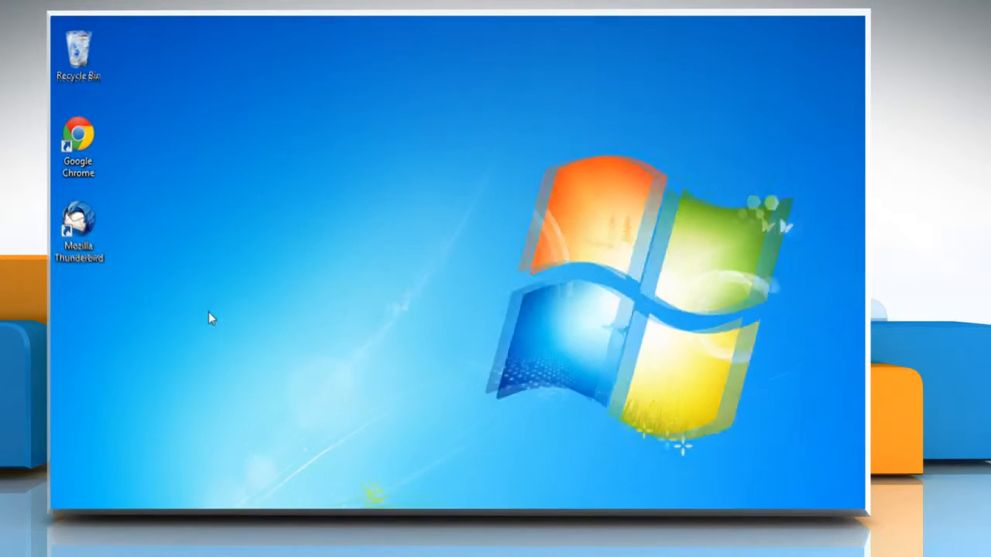
- Launch Mozilla Thunderbird from its desktop shortcut's right-click menu
{"action": "right_click", "coordinate": [78, 228]}
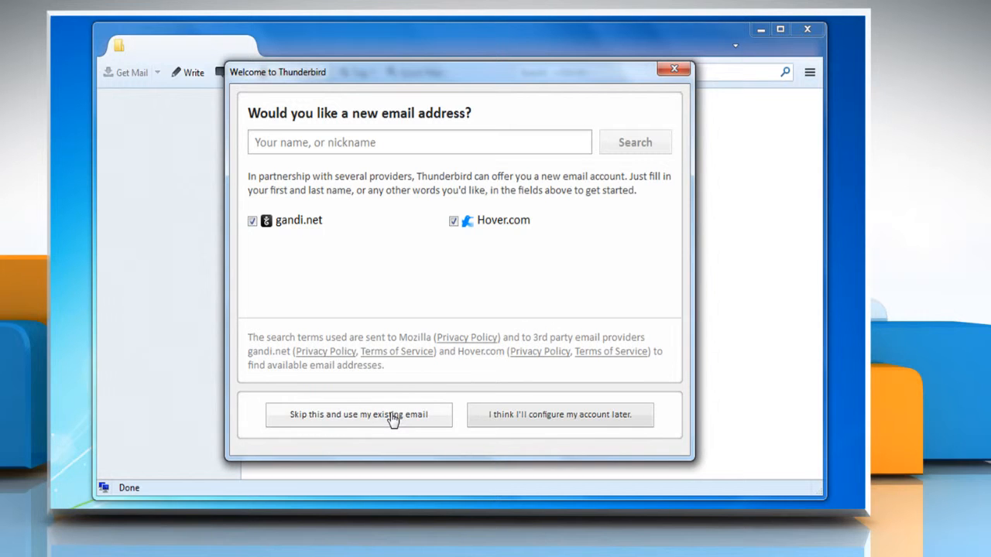
{"action": "left_click", "coordinate": [359, 414]}
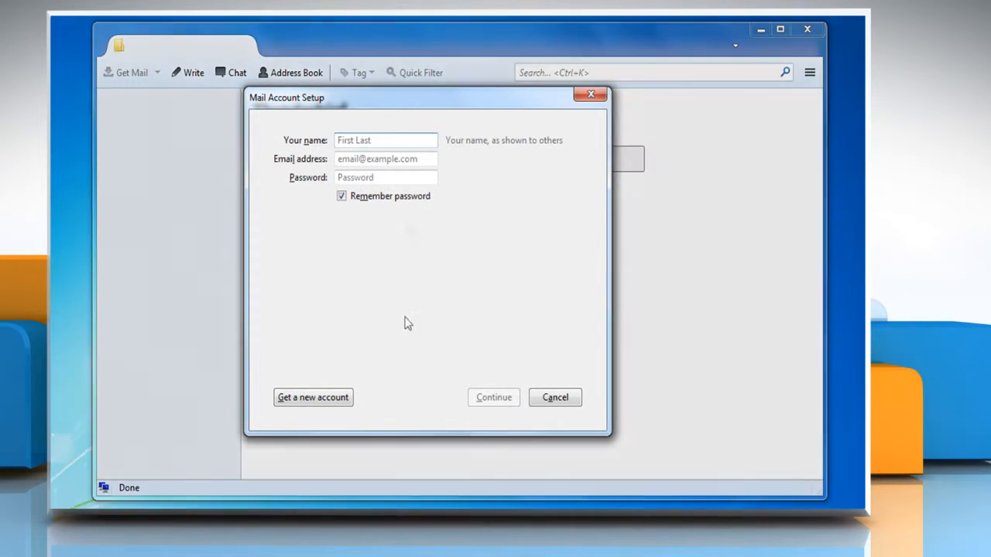
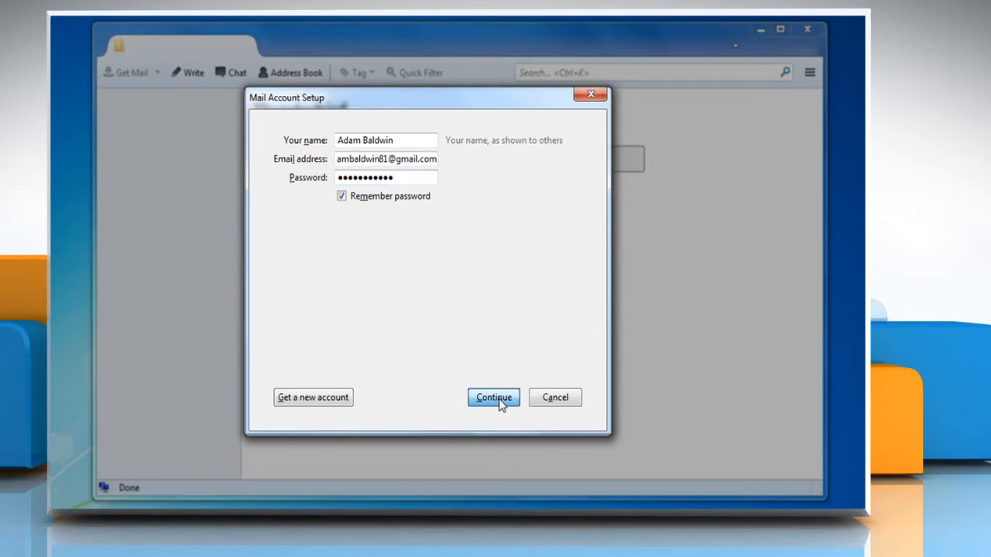
- Detect the Gmail server settings and choose POP3 to keep mail on the computer
{"action": "left_click", "coordinate": [493, 397]}
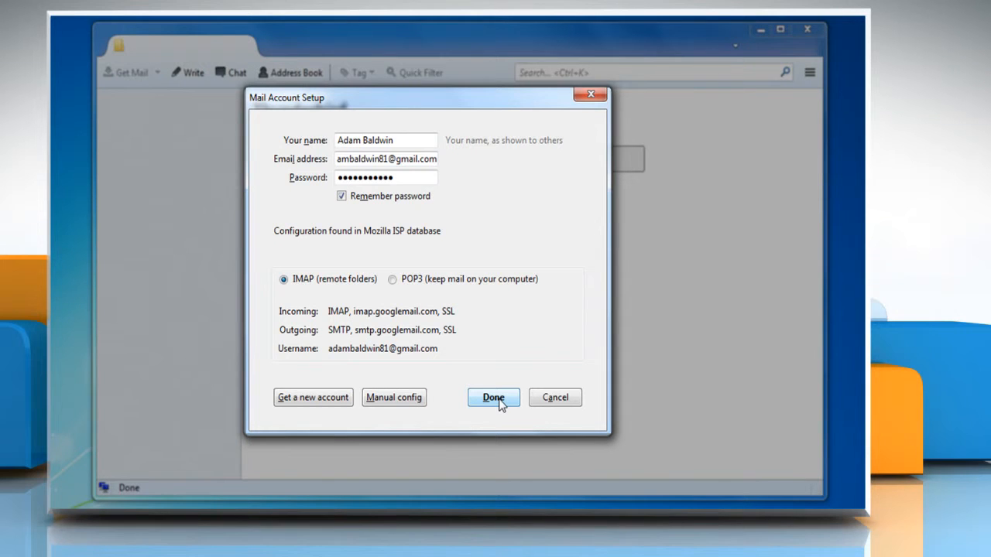
{"action": "mouse_move", "coordinate": [293, 302]}
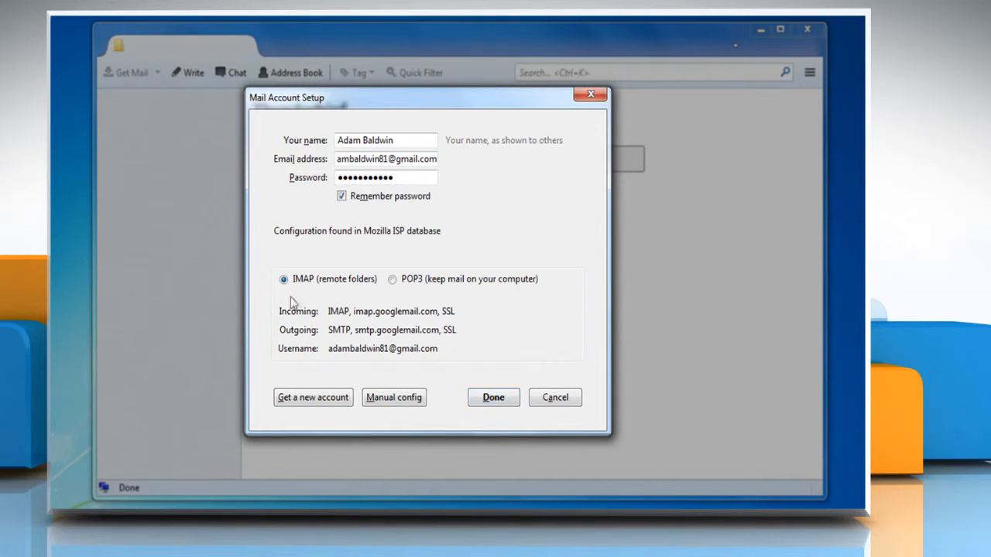
{"action": "mouse_move", "coordinate": [331, 282]}
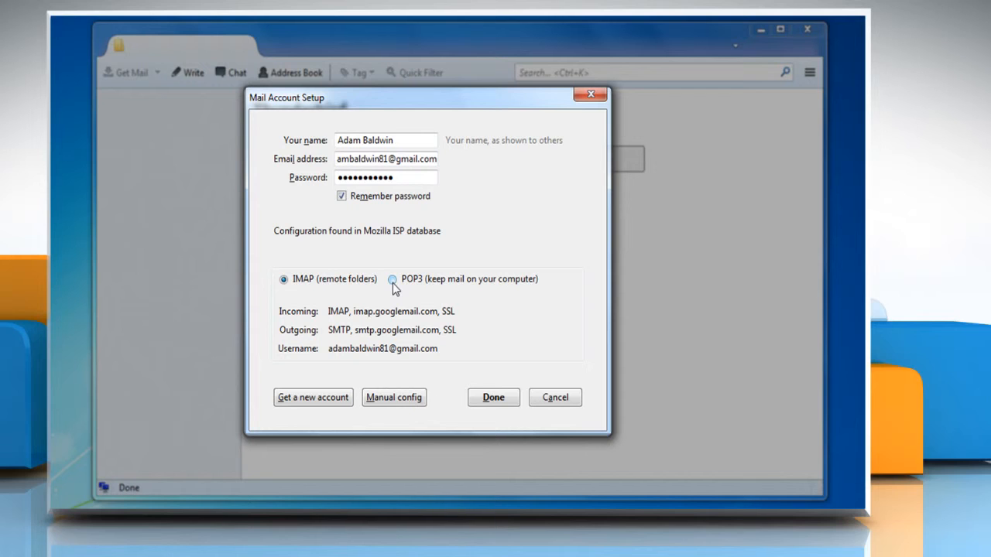
{"action": "left_click", "coordinate": [393, 279]}
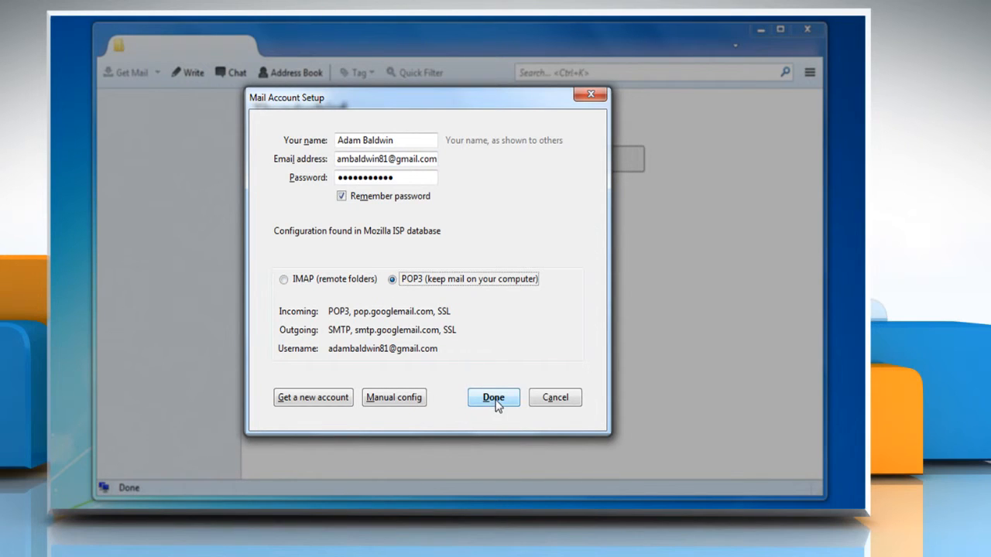
- Finish creating the Gmail account and view its Inbox with five messages
{"action": "left_click", "coordinate": [493, 397]}
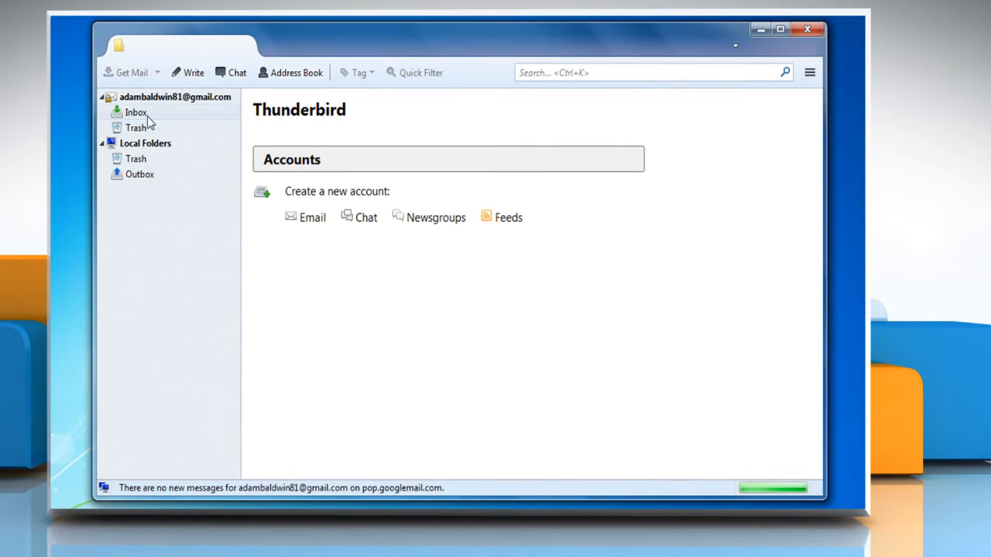
{"action": "left_click", "coordinate": [137, 112]}
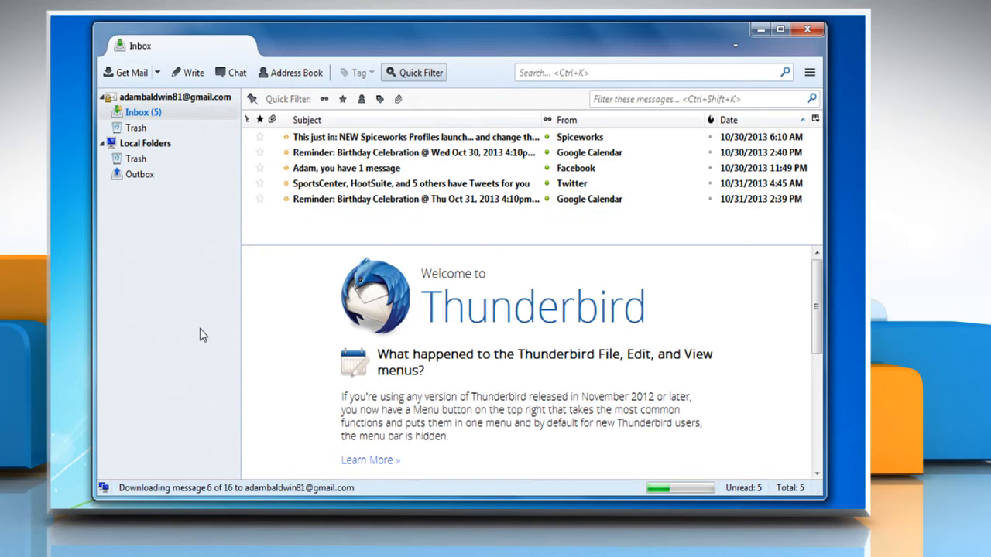